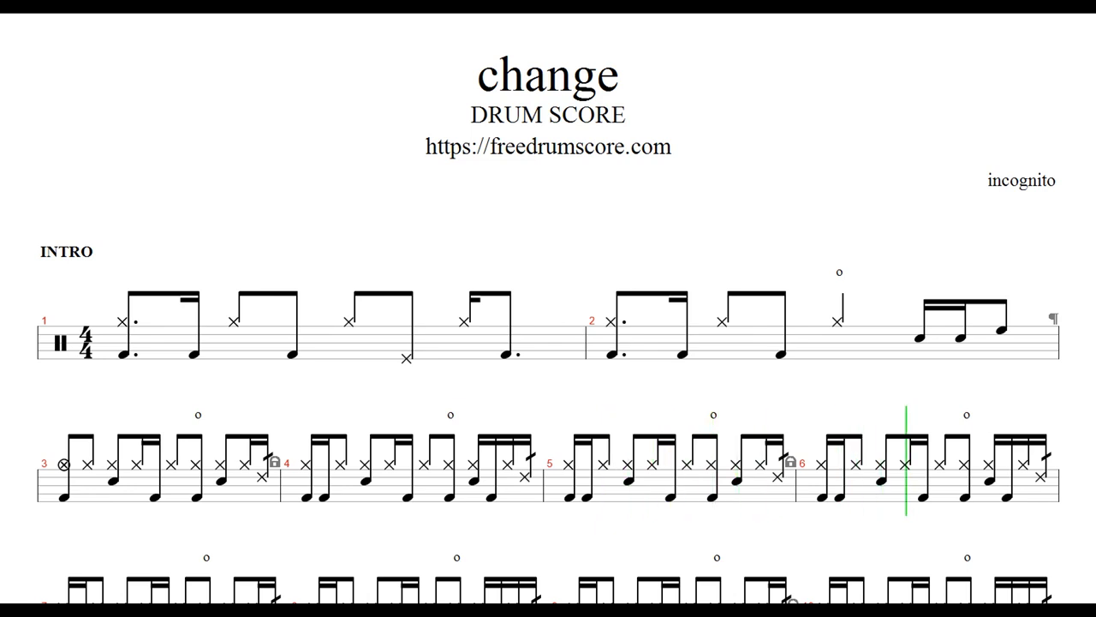
scroll("down", 3)
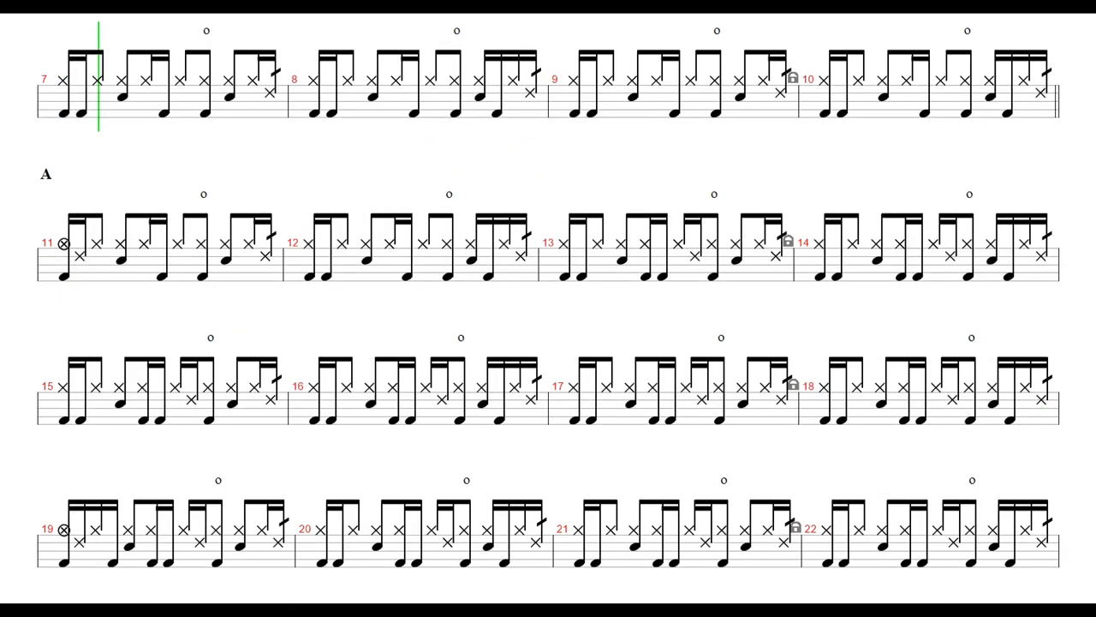